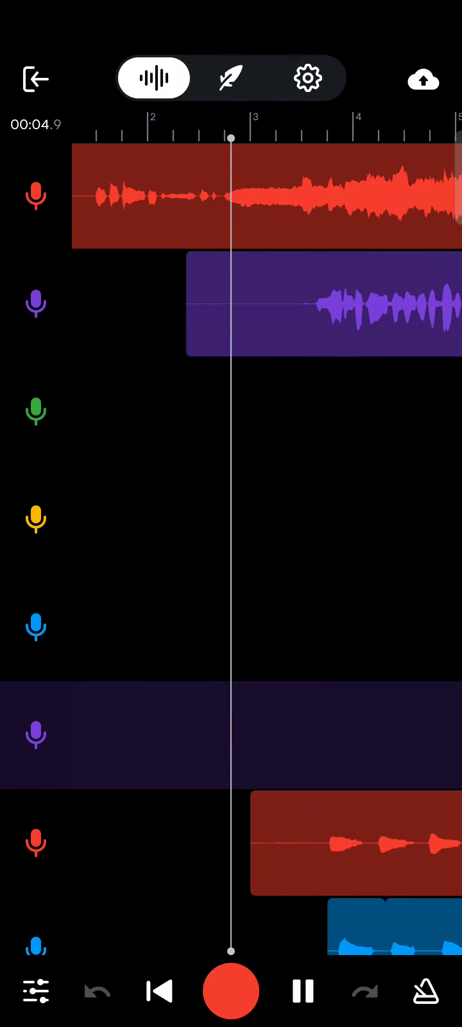
scroll(left, 3)
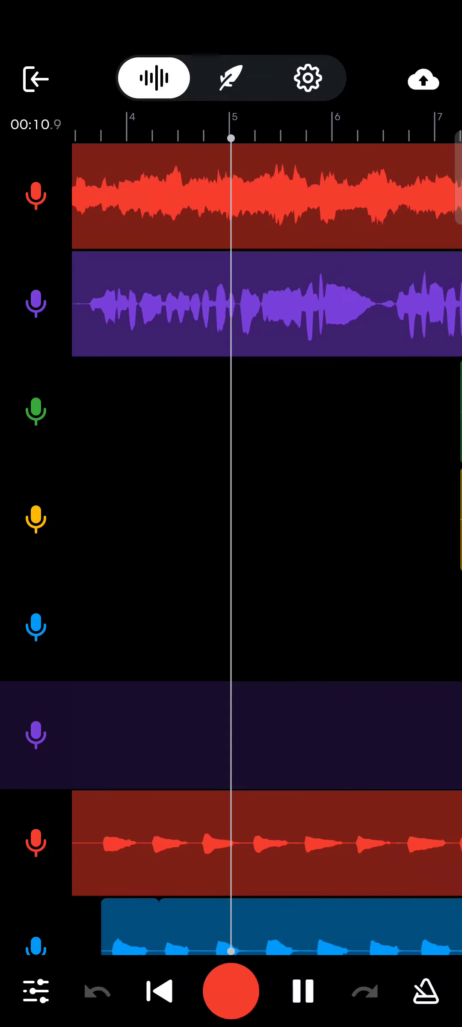
scroll(left, 3)
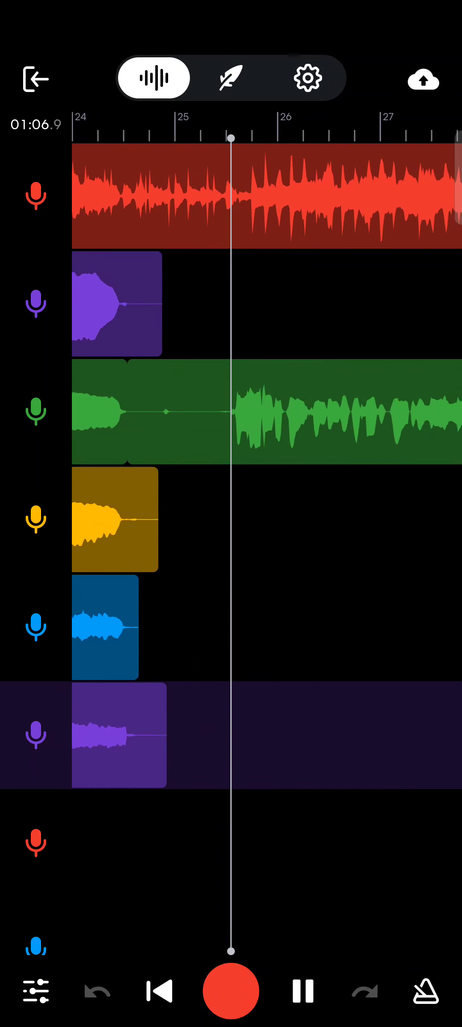
scroll(right, 3)
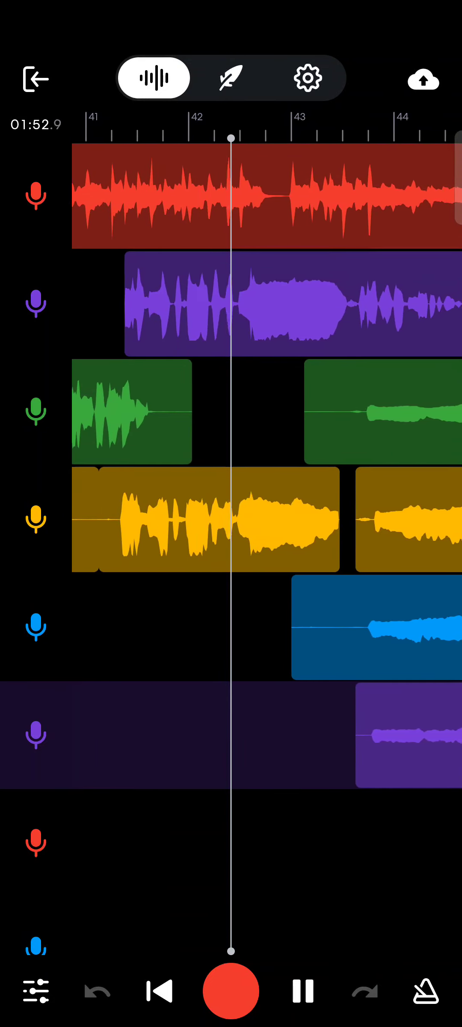
scroll(left, 3)
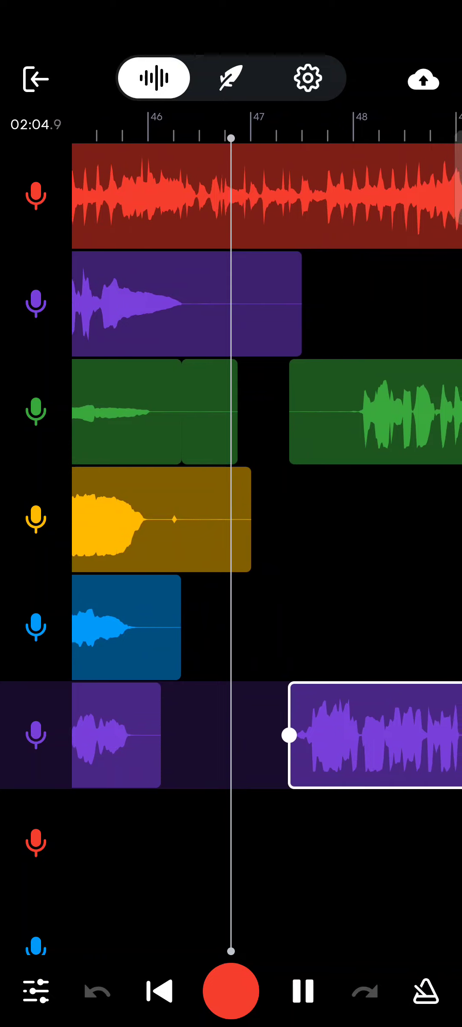
scroll(left, 3)
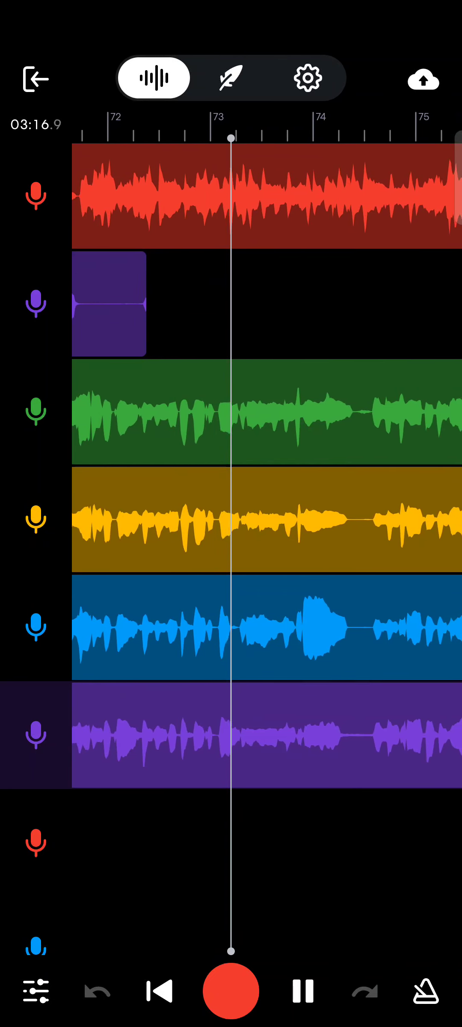
scroll(left, 3)
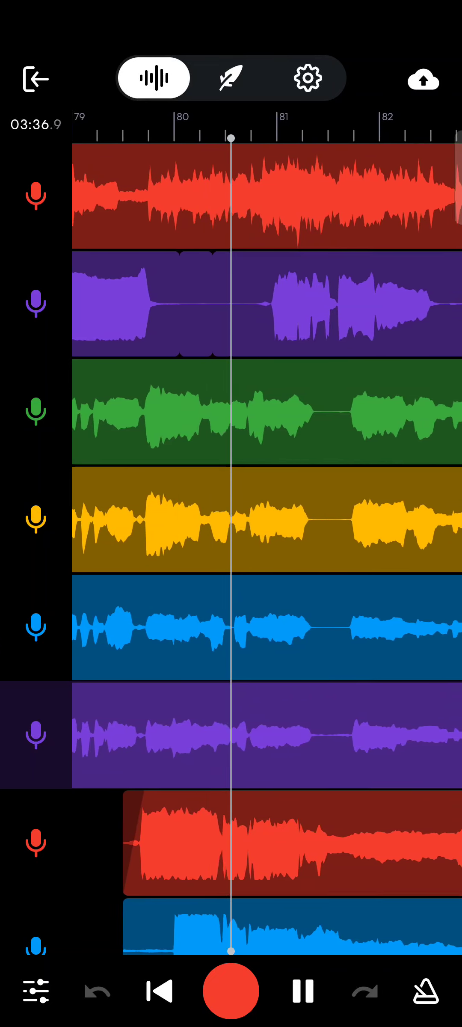
scroll(left, 3)
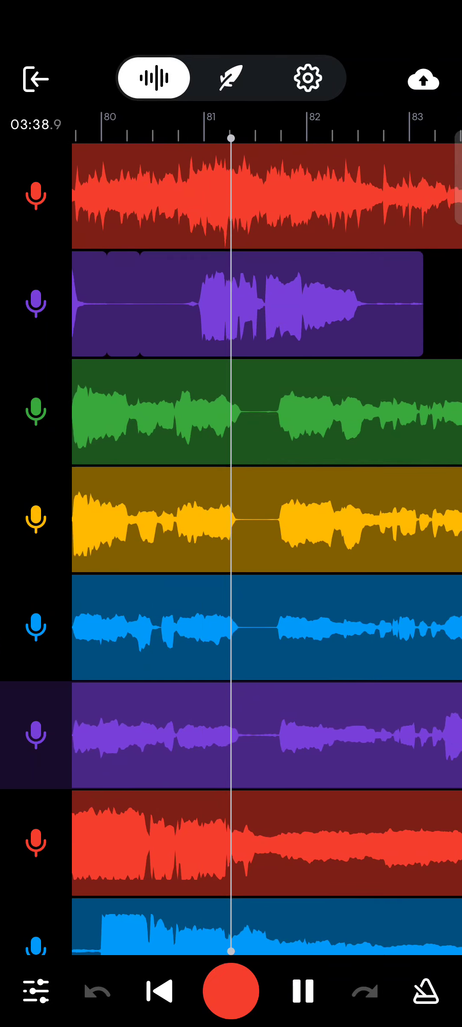